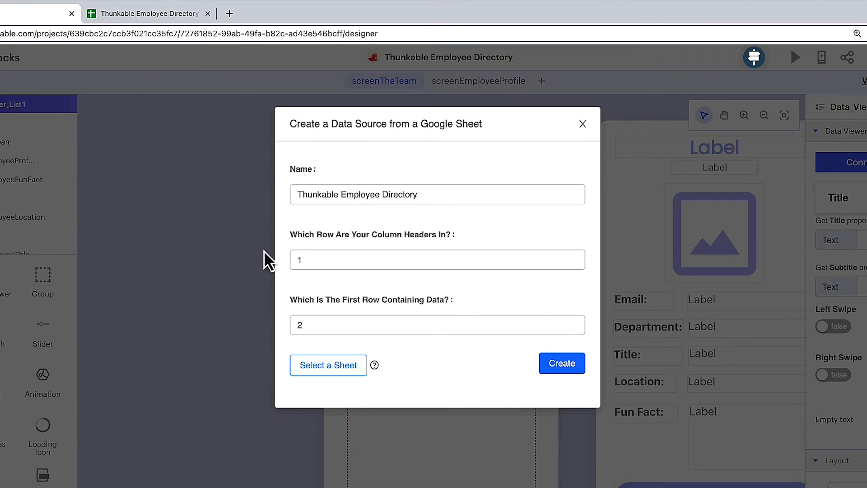
mouse_move(290, 268)
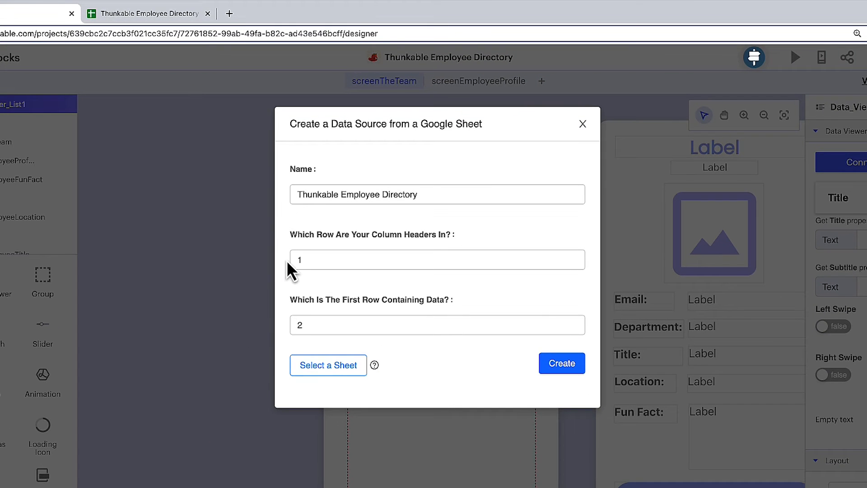
mouse_move(285, 335)
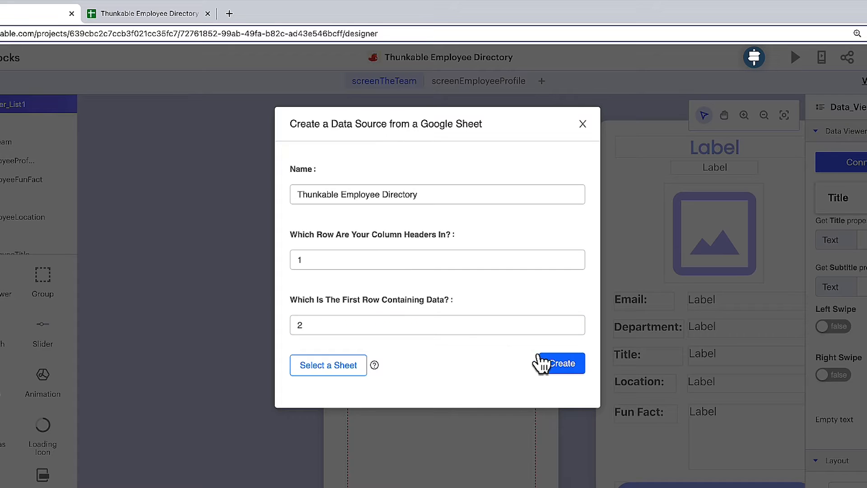
Create the Thunkable Employee Directory sheet data source with the default name and row settings.
click(558, 363)
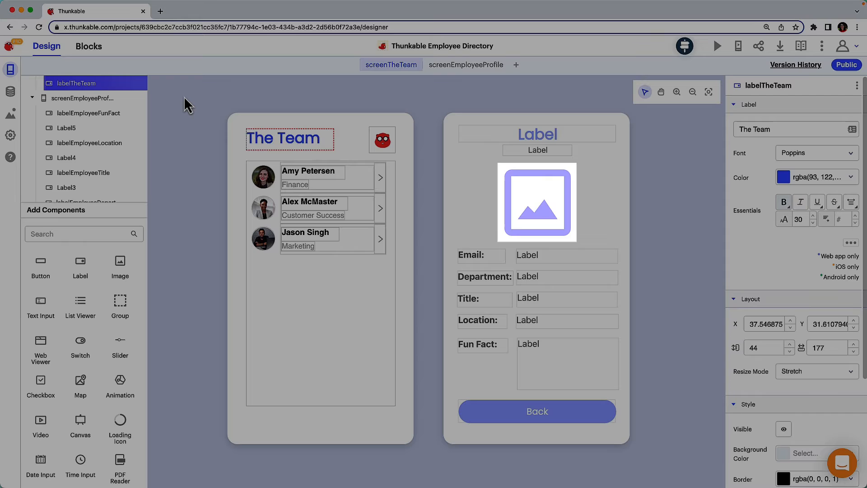
Review the screenTheTeam and screenEmployeeProfile layouts, then move to the blocks editor.
click(565, 276)
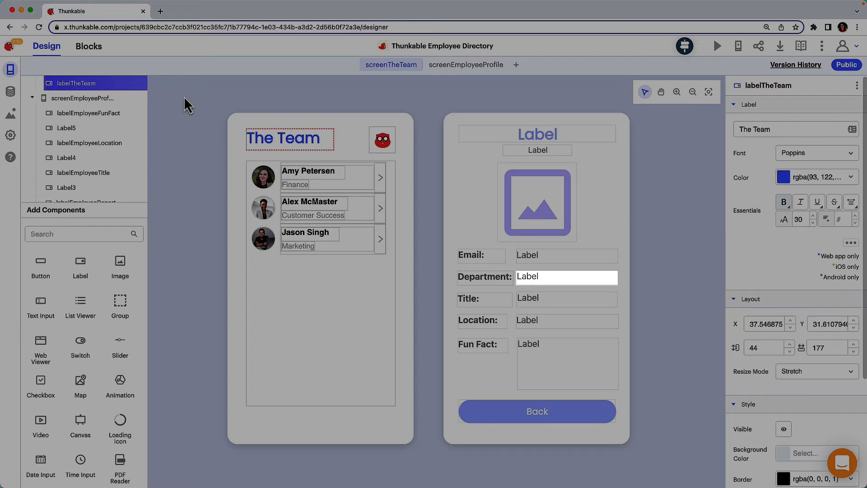
click(566, 320)
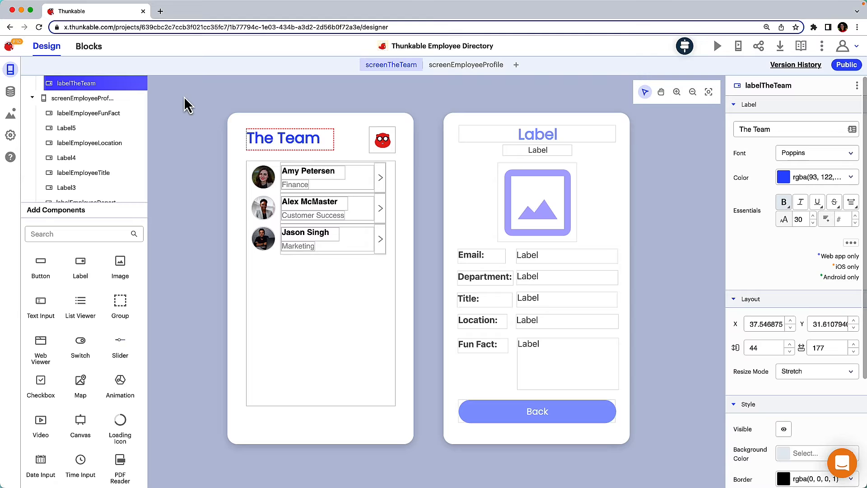
click(88, 46)
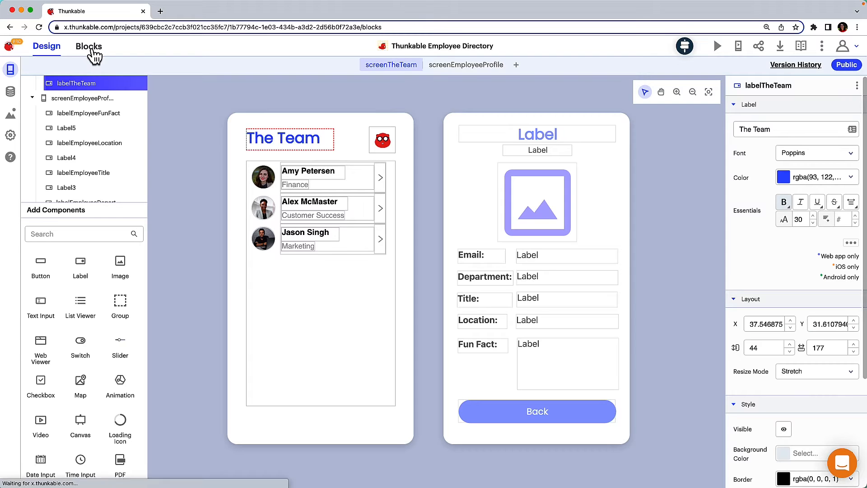
Show the empty screenTheTeam blocks workspace beside the employee Google Sheet.
click(88, 47)
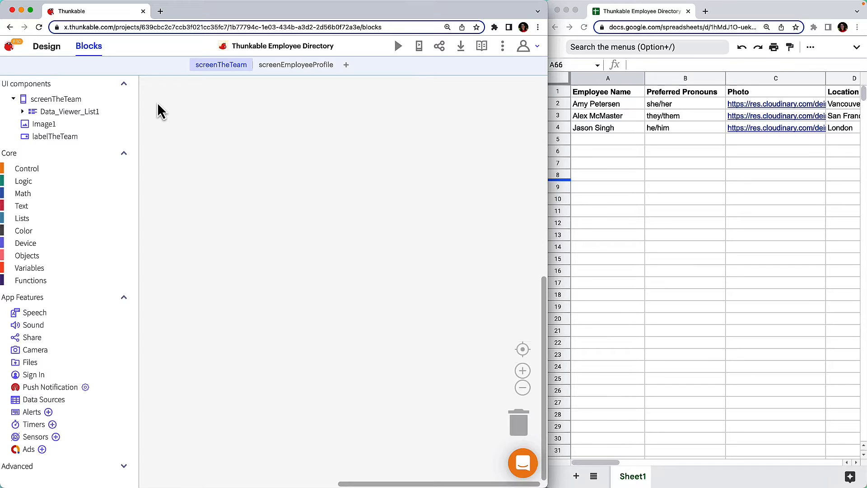
mouse_move(154, 111)
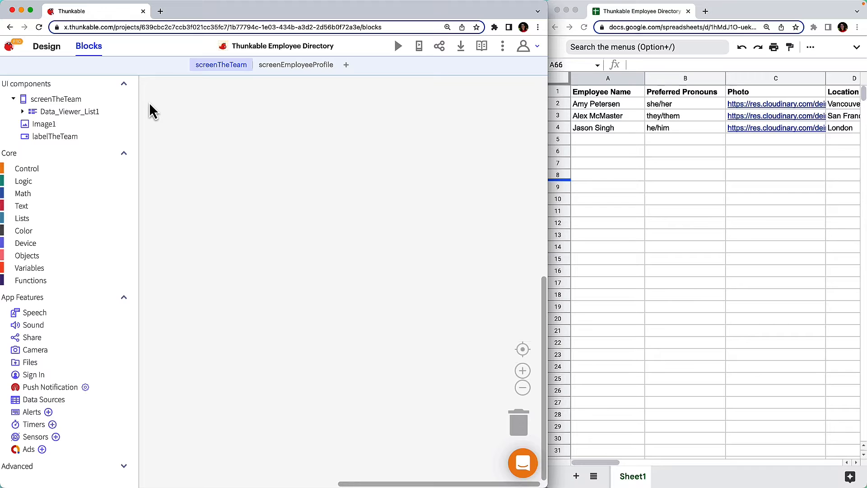
mouse_move(133, 177)
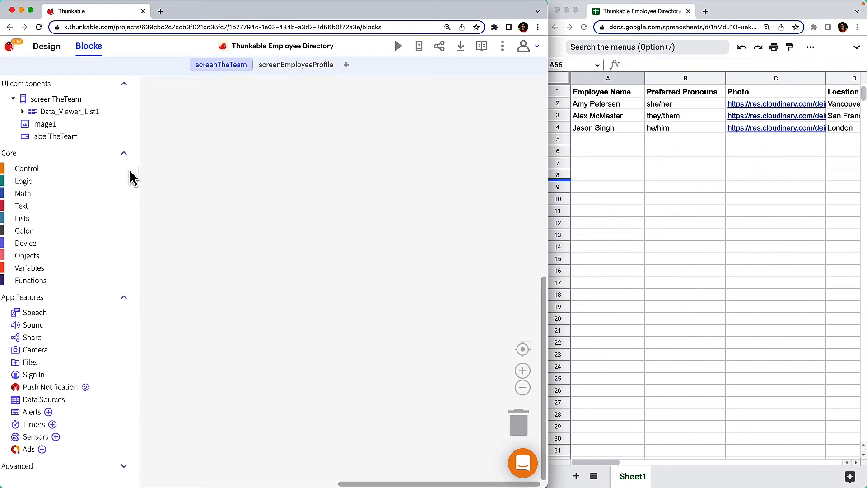
Initialize app variable employeeRowObject to 'create object' and add a Data_Viewer_List1 Item Click handler.
click(30, 268)
text(employeeRowObject)
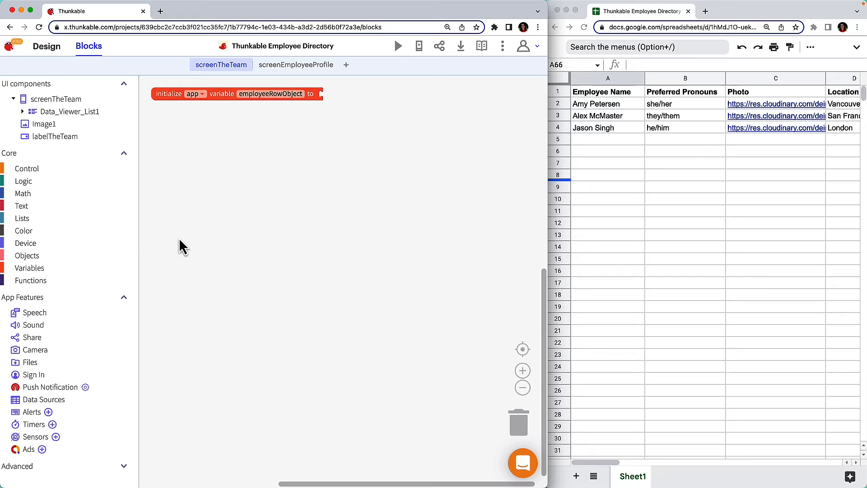
click(27, 255)
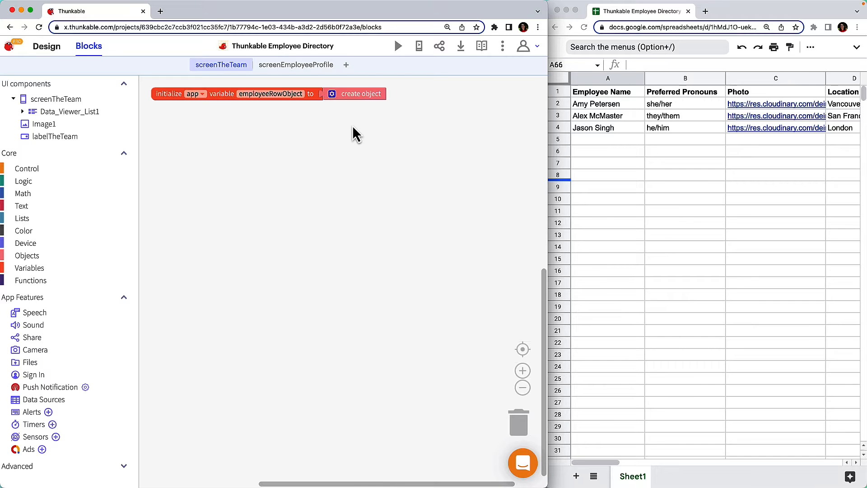
click(70, 111)
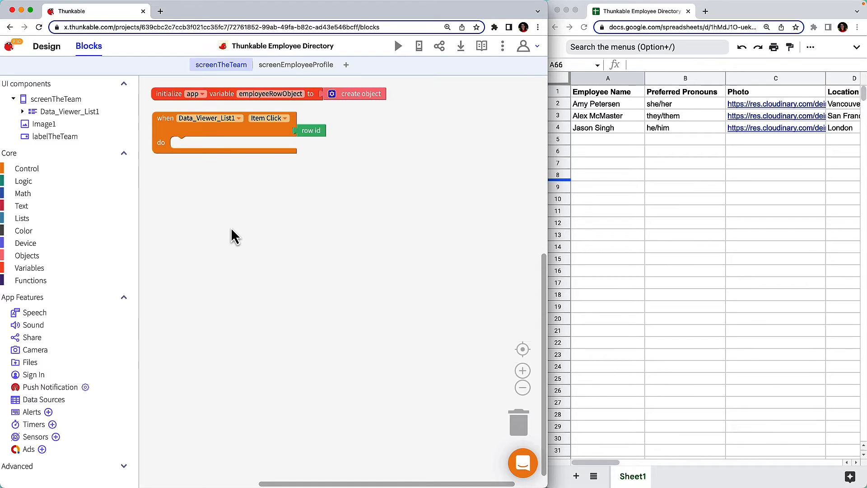
mouse_move(222, 246)
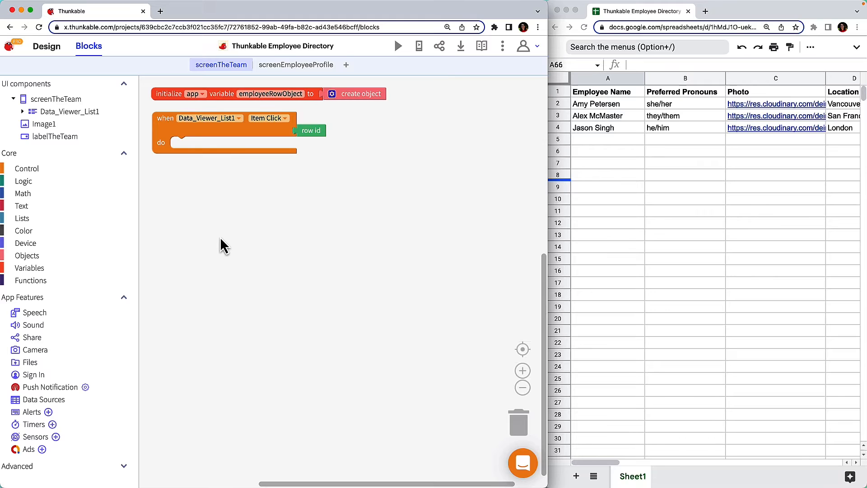
On item click, set employeeRowObject to Sheet1's row object by row id, then navigate to screenEmployeeProfile.
click(30, 268)
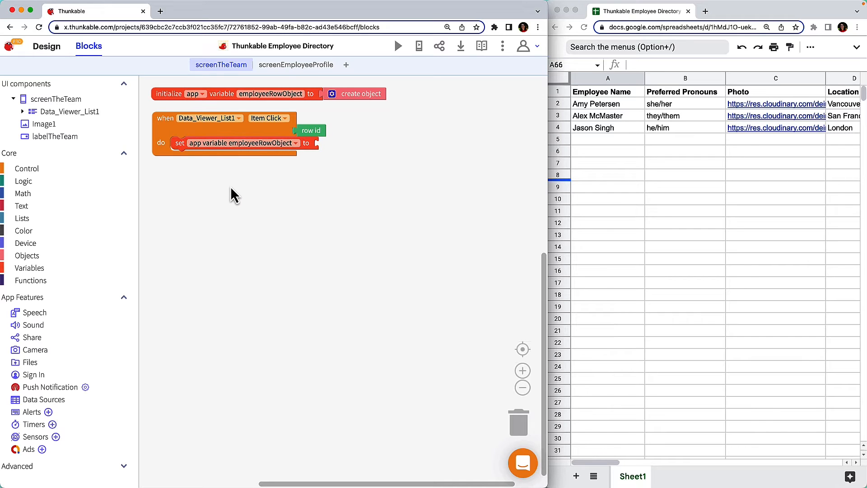
click(44, 398)
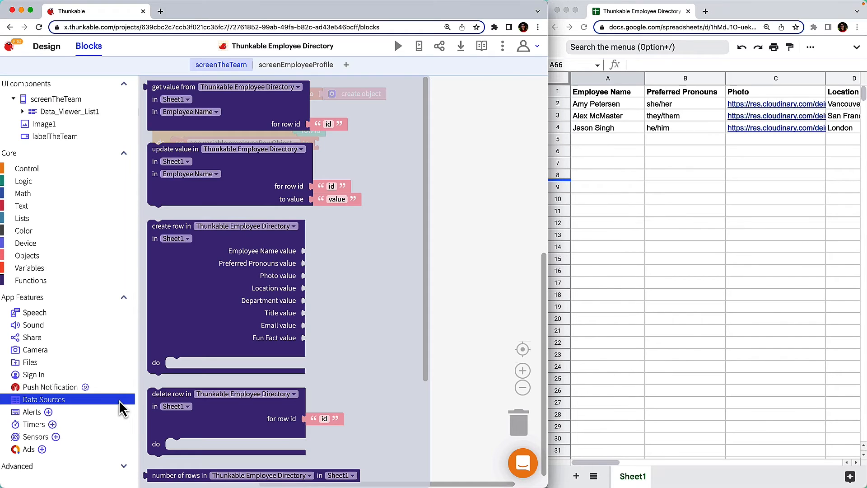
scroll(down, 3)
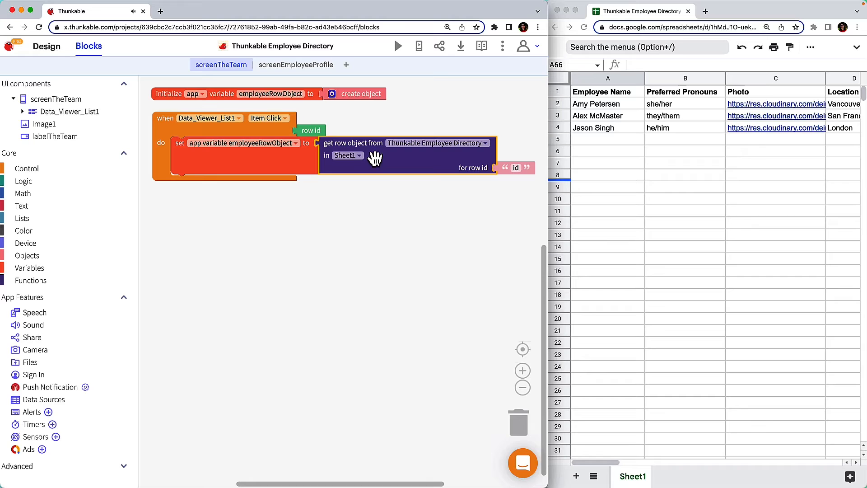
mouse_move(391, 204)
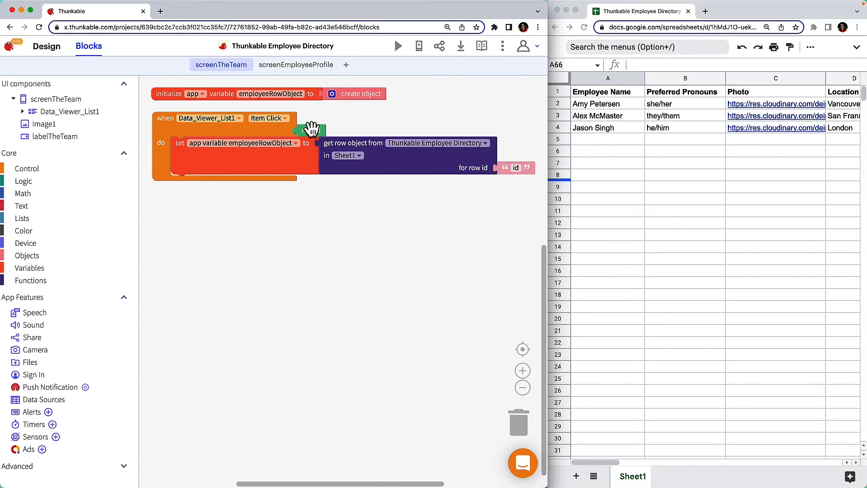
click(514, 167)
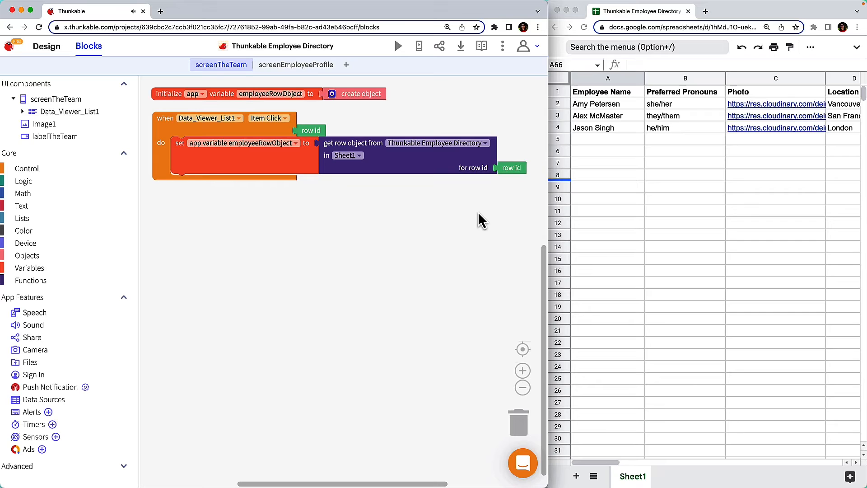
mouse_move(145, 187)
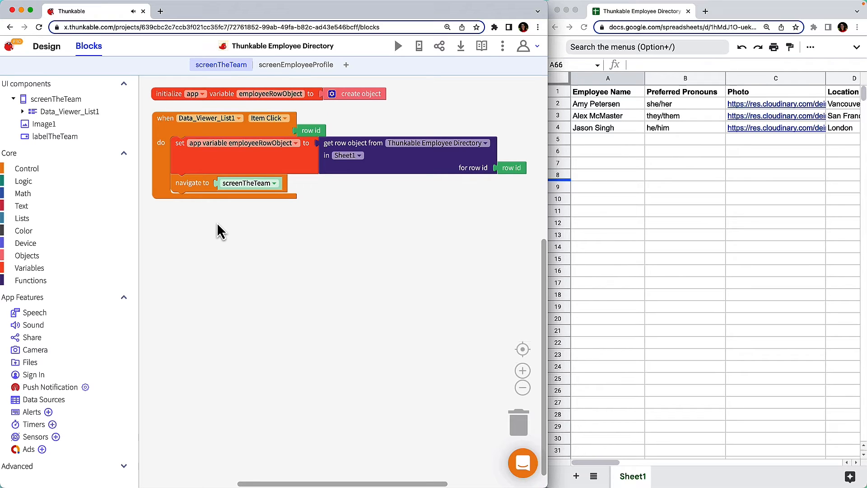
mouse_move(279, 191)
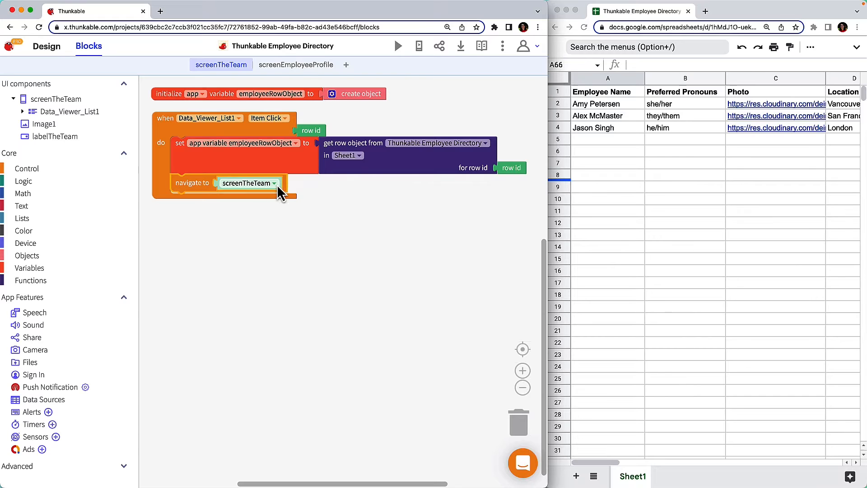
click(247, 183)
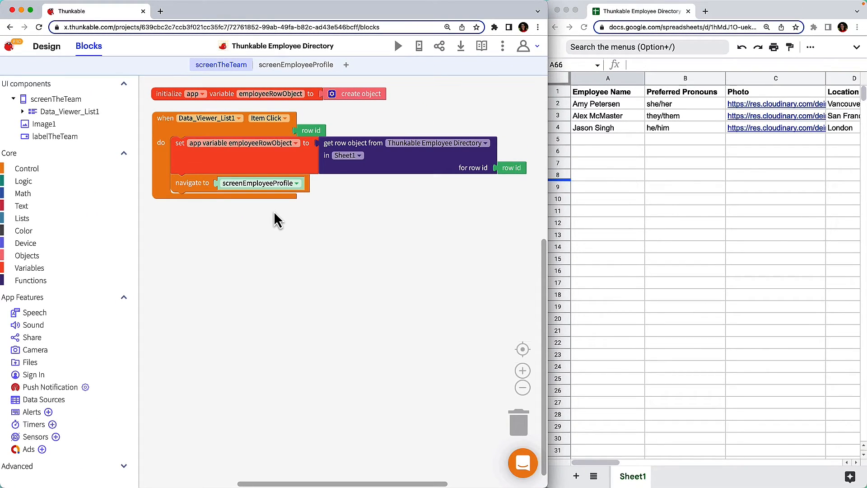
click(295, 65)
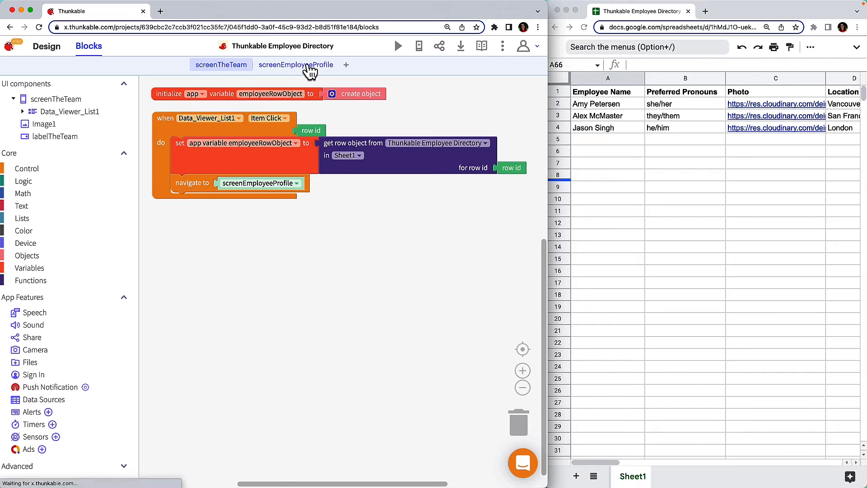
In screenEmployeeProfile 'when Opens', set labelEmployeeName text to employeeRowObject's 'Employee Name' property.
click(295, 64)
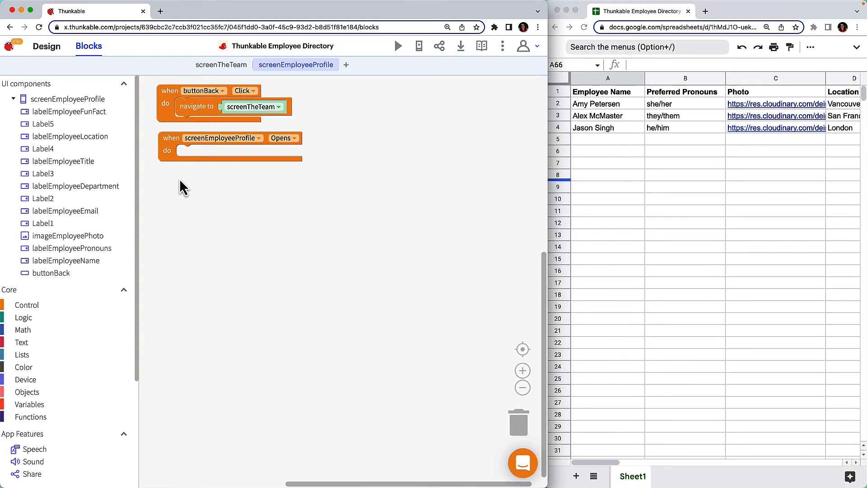
click(65, 260)
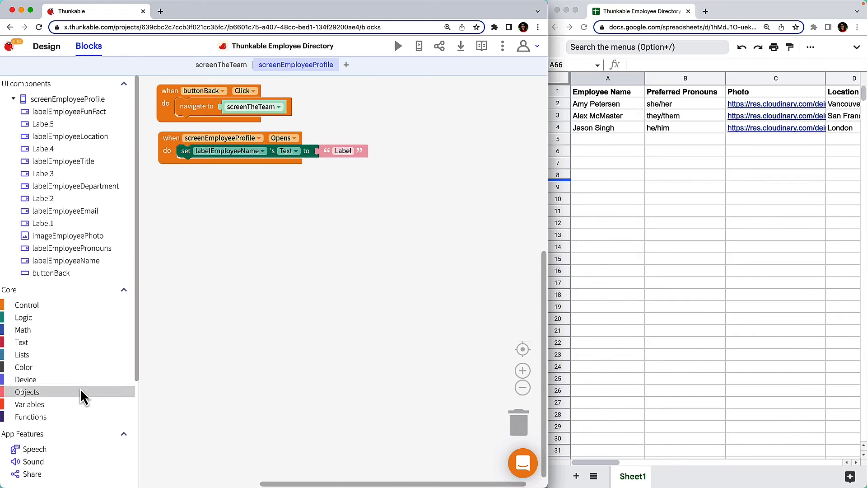
click(26, 392)
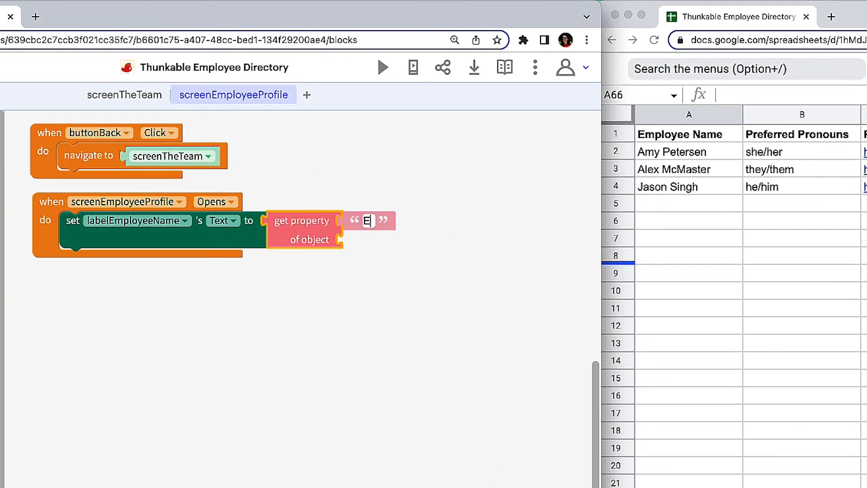
text(Employee)
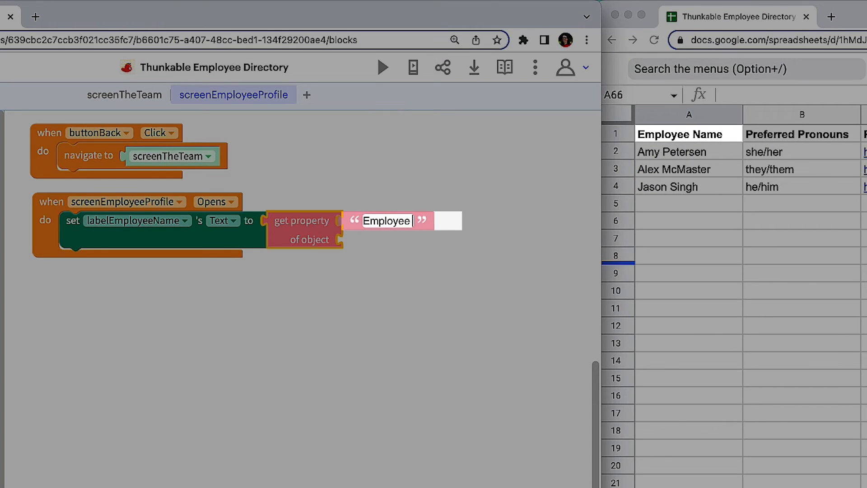
text(Name)
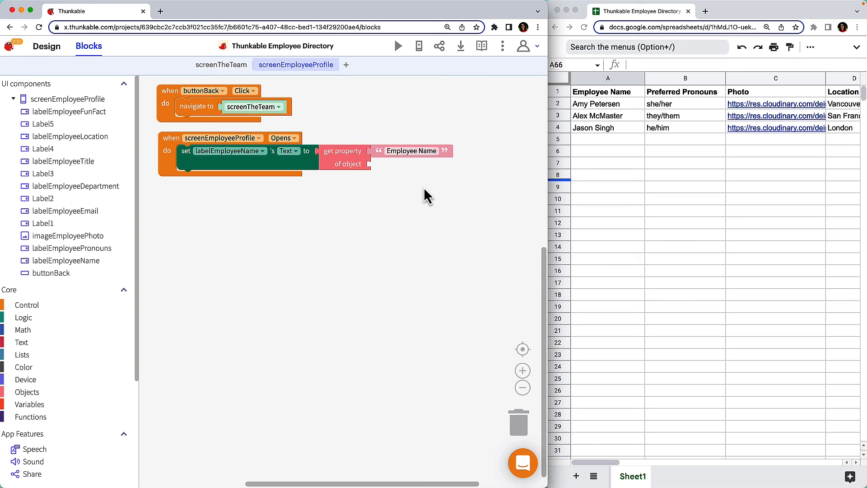
mouse_move(135, 431)
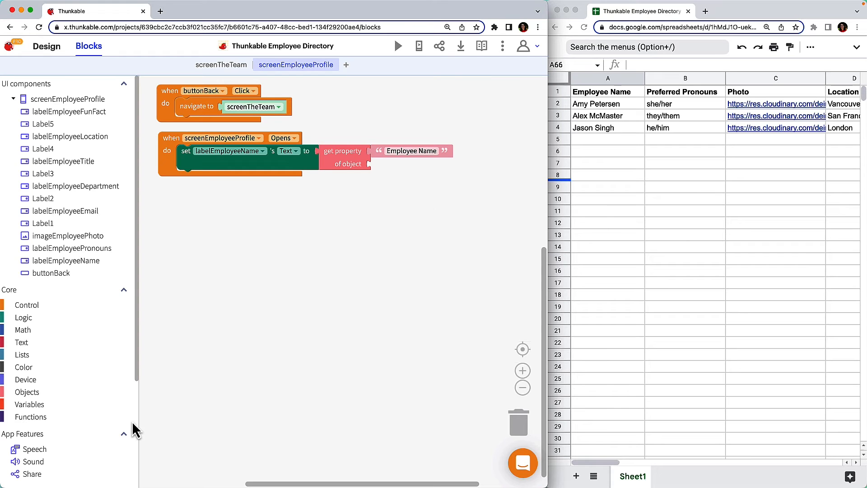
click(30, 404)
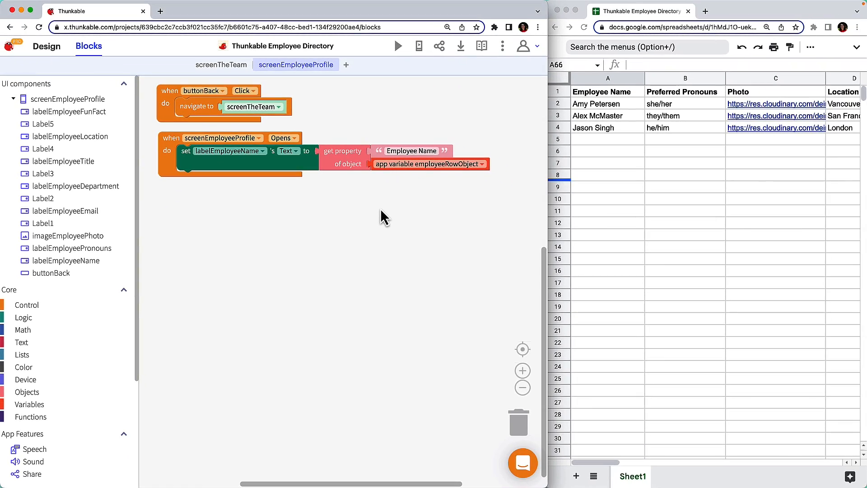
click(221, 65)
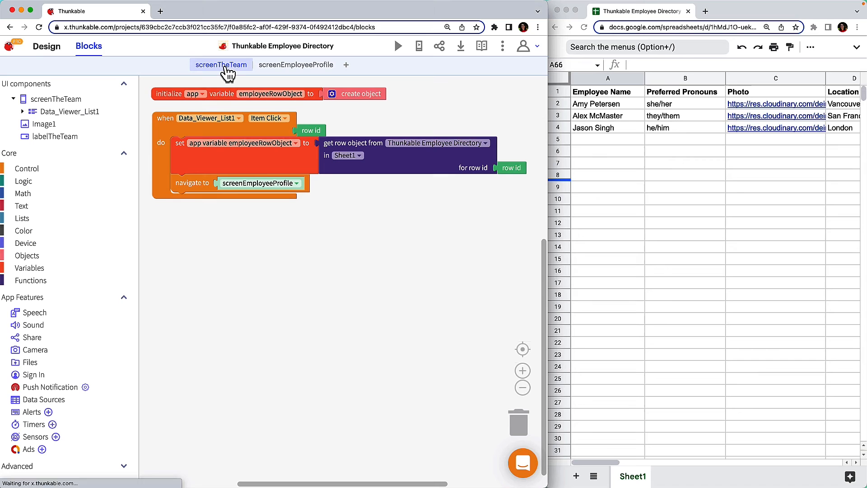
mouse_move(390, 83)
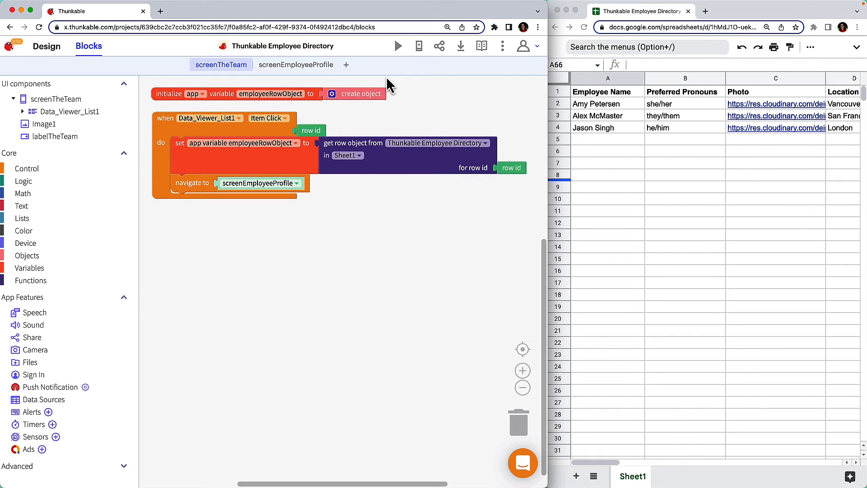
click(398, 46)
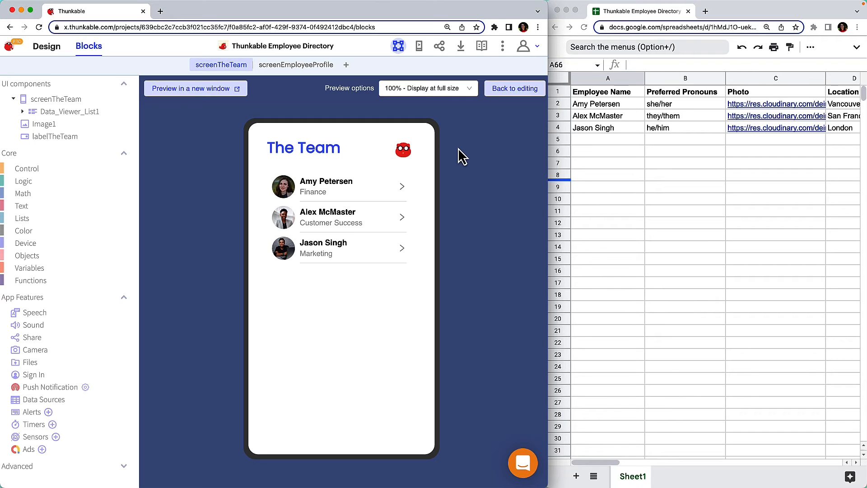
mouse_move(358, 191)
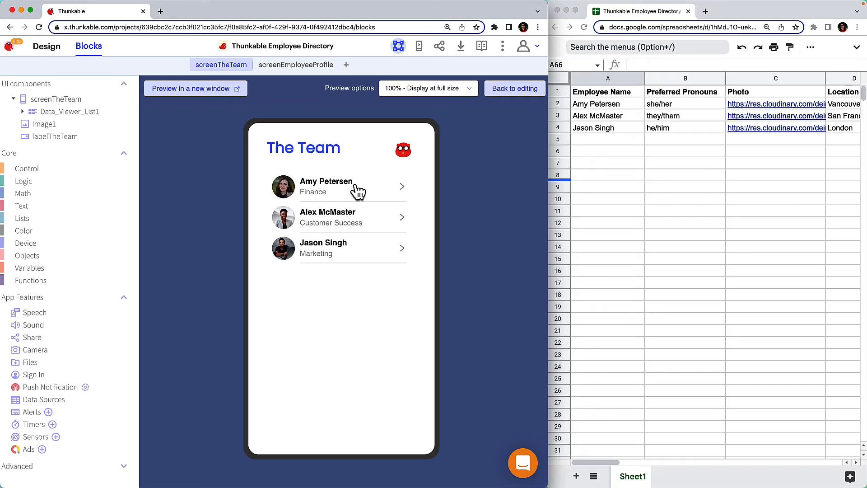
click(337, 187)
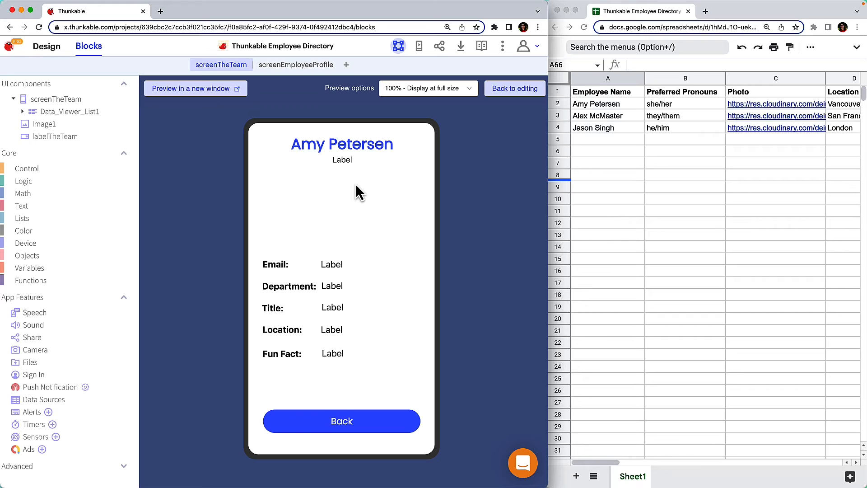
mouse_move(401, 192)
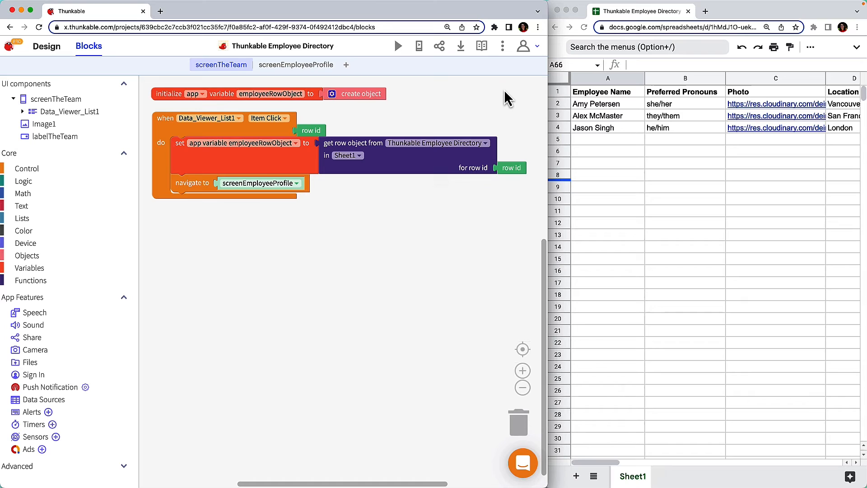
Duplicate the name setter for labelEmployeePronouns ('Preferred Pronouns') and labelEmployeeEmail ('Email').
click(295, 65)
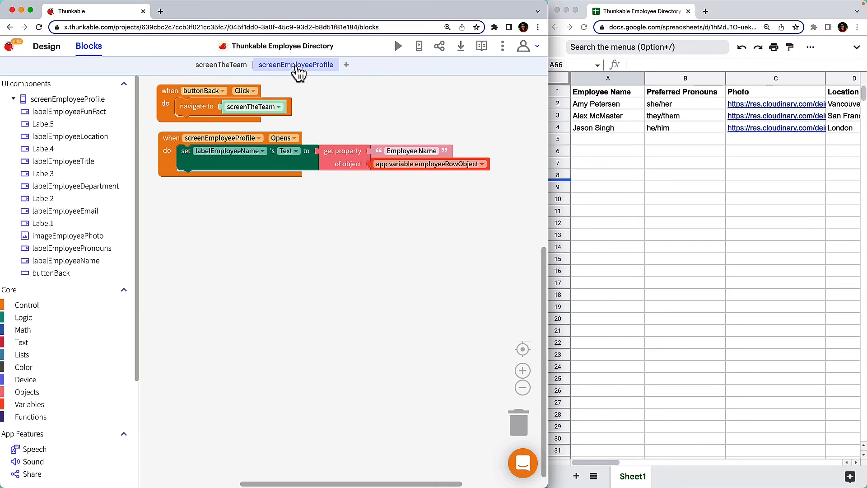
mouse_move(308, 98)
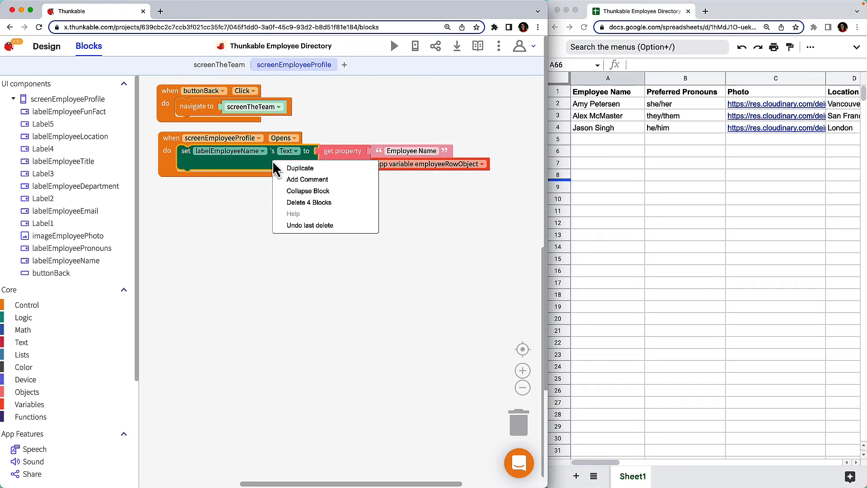
click(300, 167)
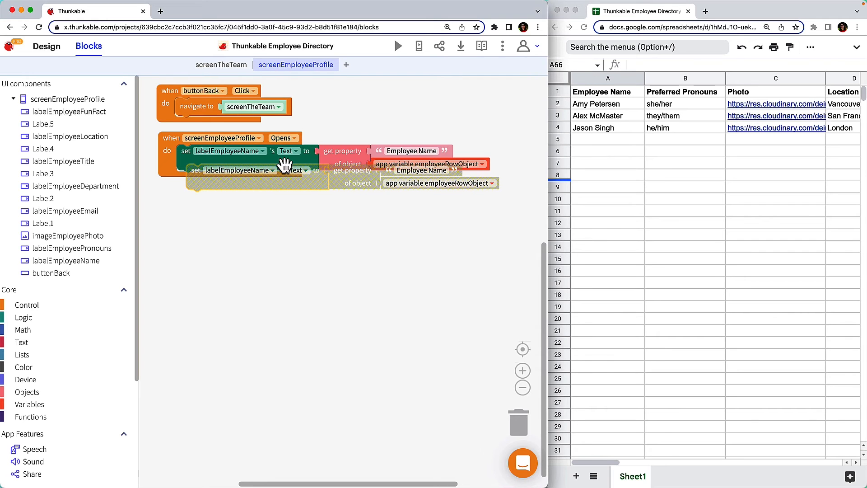
click(239, 170)
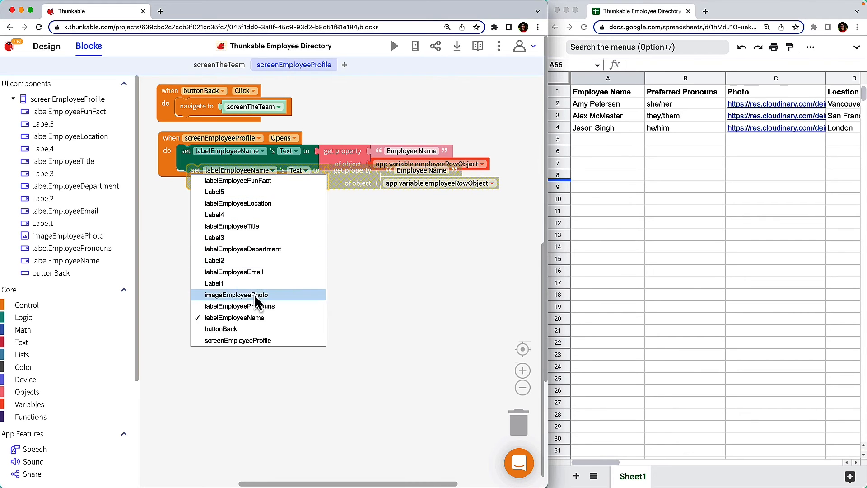
click(239, 305)
text(Preferred Pronouns)
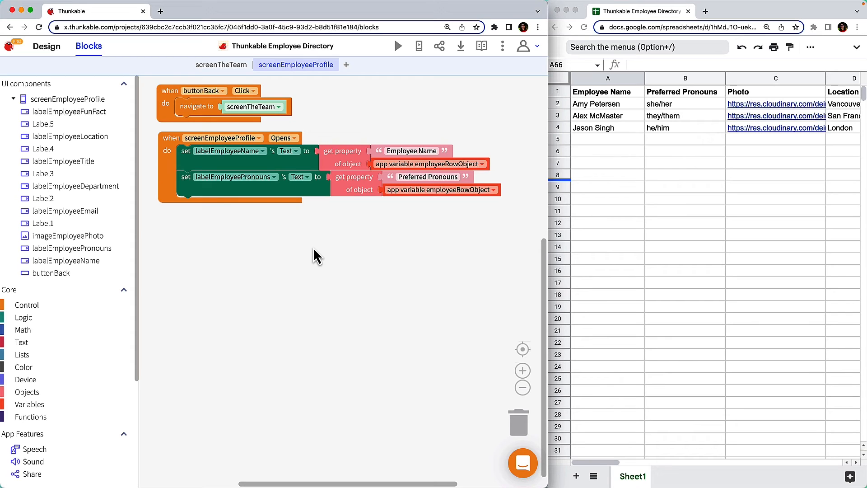
mouse_move(244, 188)
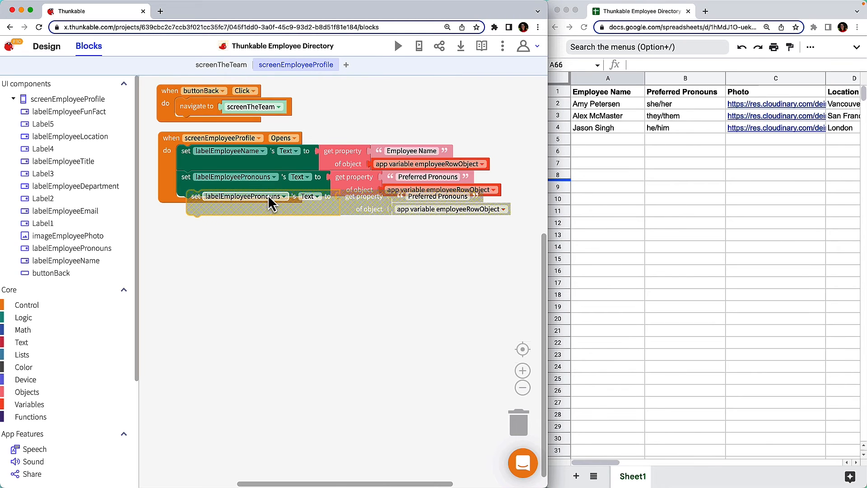
click(242, 197)
text(Email)
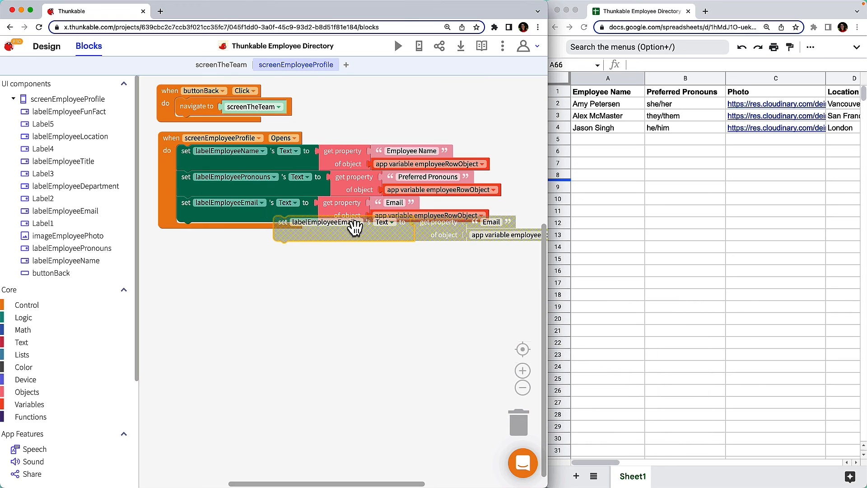
Point a duplicated setter at imageEmployeePhoto and change its property key to 'Photo'.
click(327, 222)
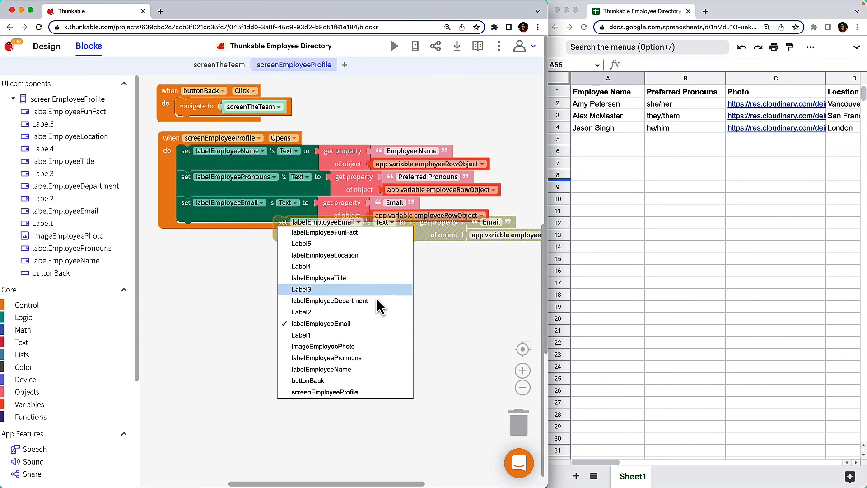
click(323, 346)
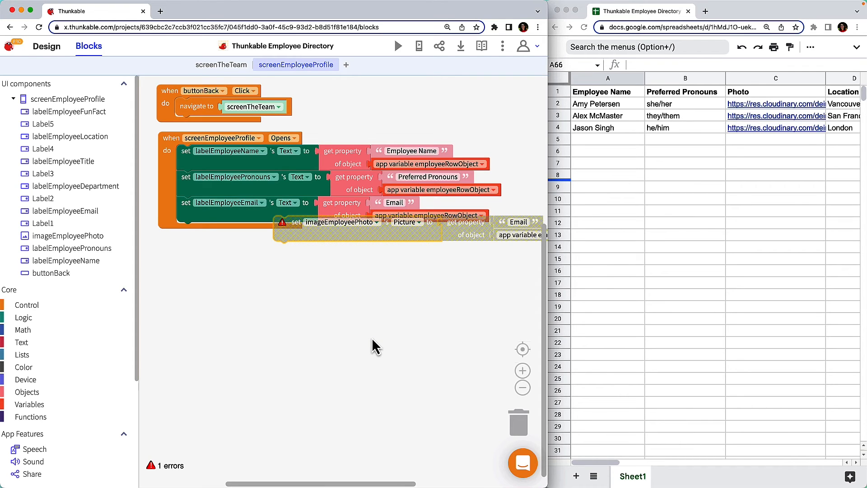
double_click(519, 222)
text(Photo)
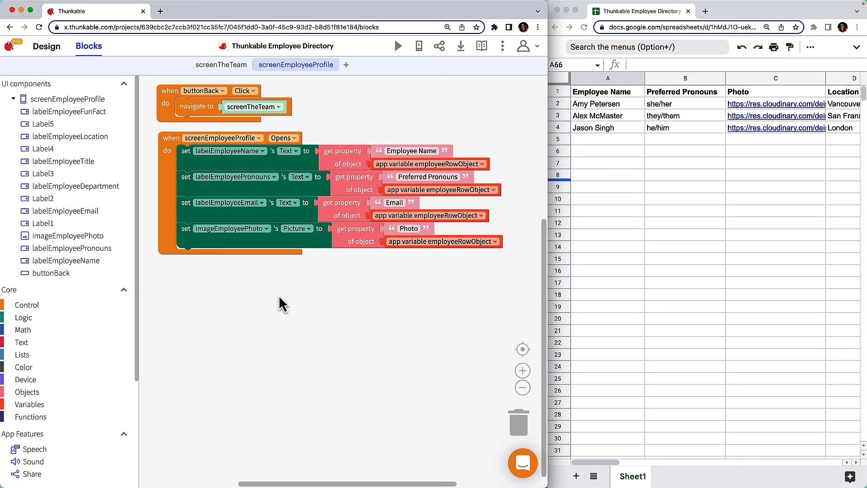
mouse_move(276, 277)
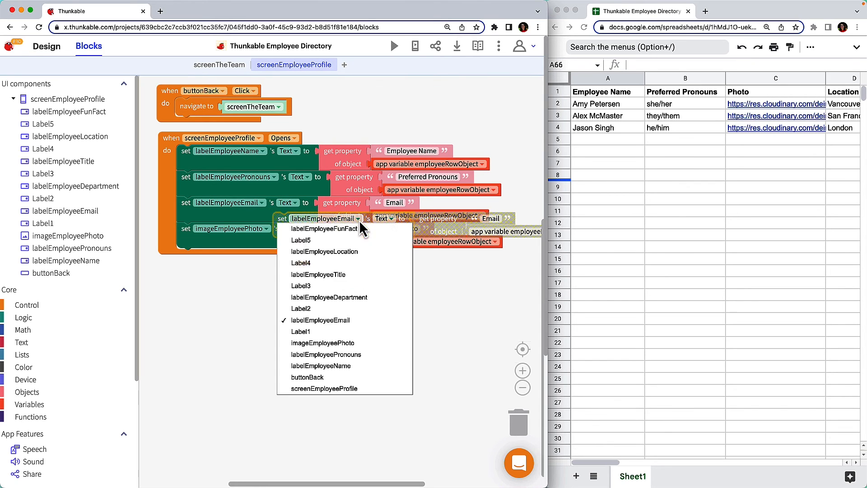
Add duplicated setters for department, title, location and fun fact labels with matching property keys.
click(329, 297)
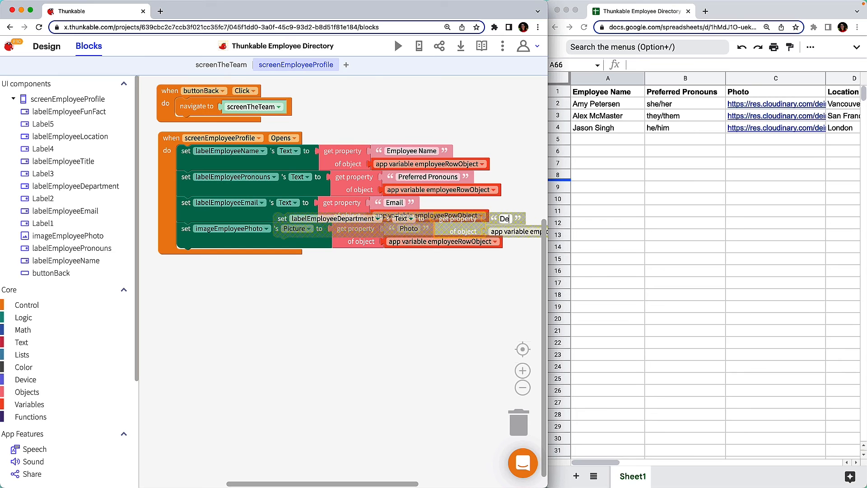
drag(343, 219, 260, 254)
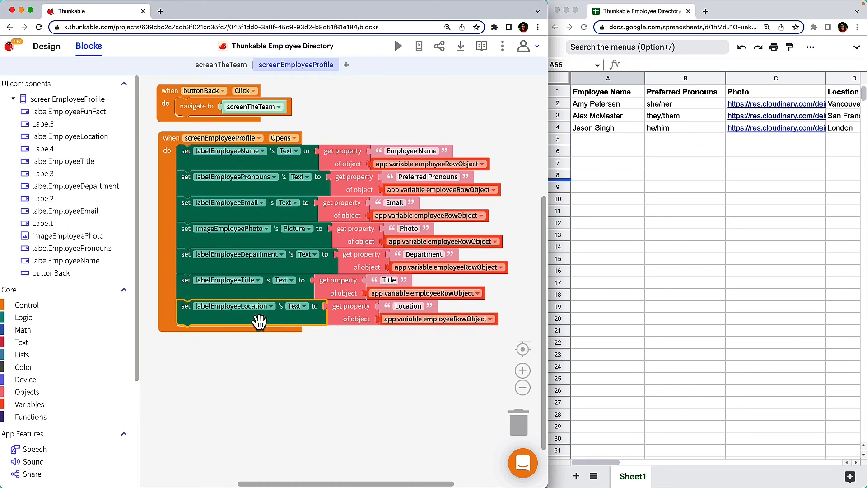
click(264, 305)
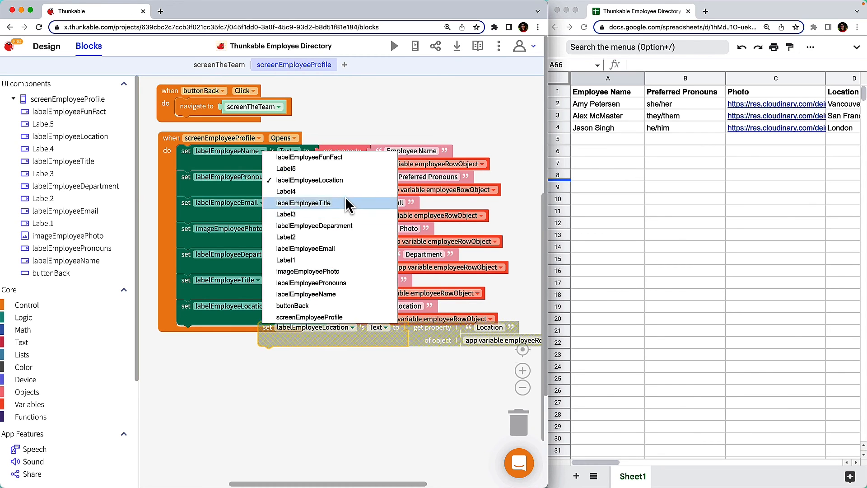
click(303, 202)
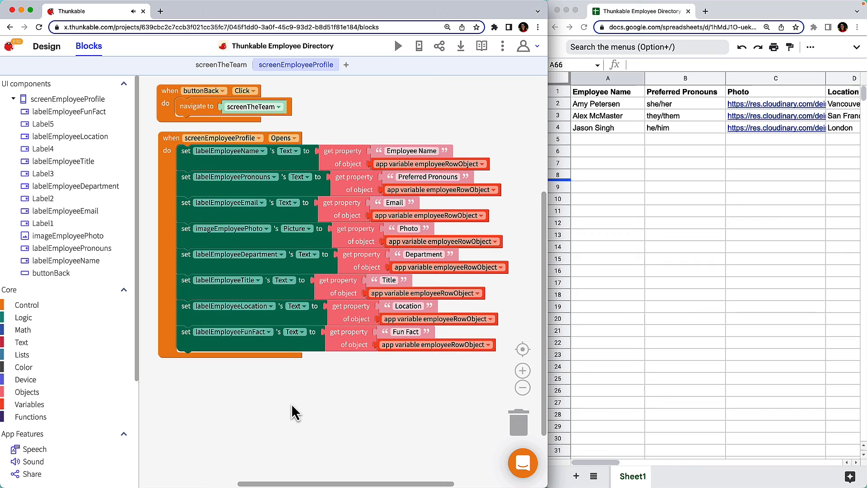
mouse_move(275, 352)
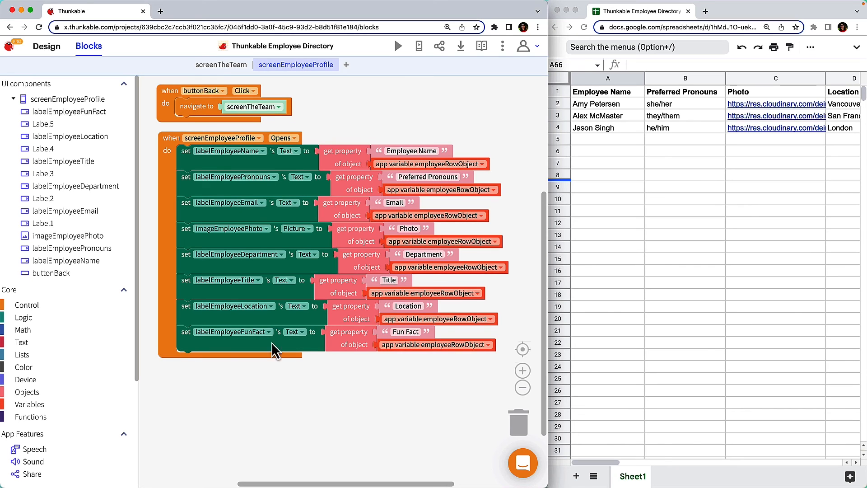
click(221, 65)
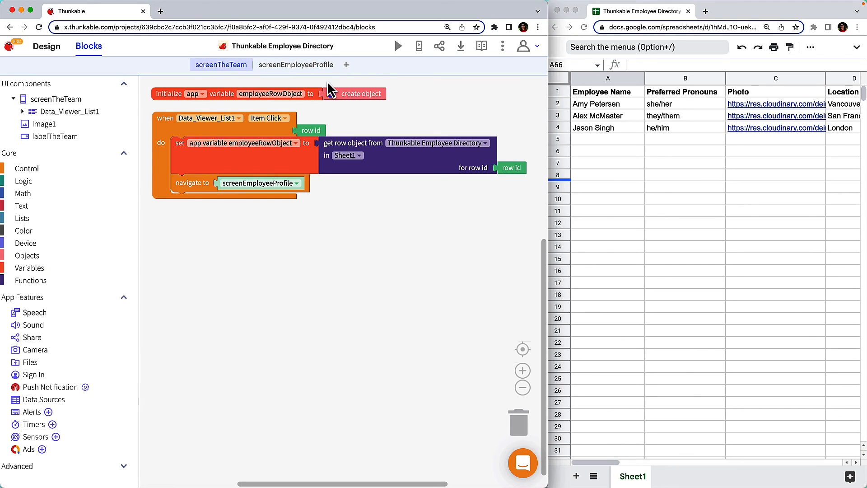
click(398, 46)
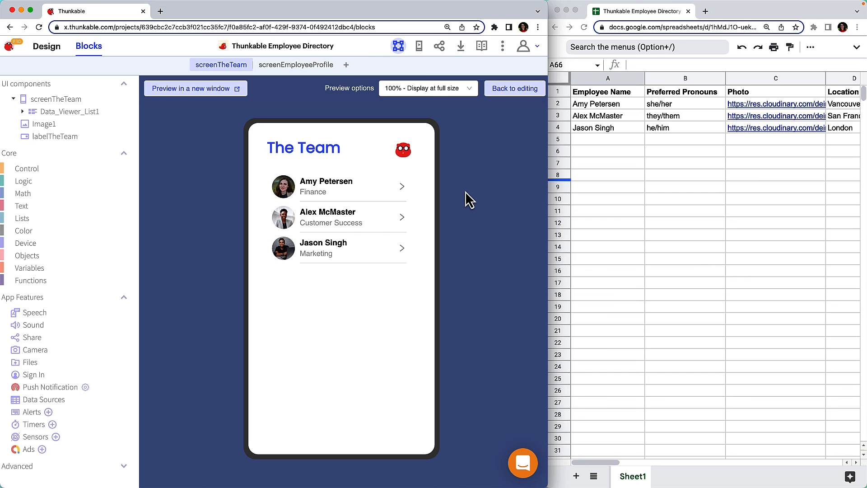
click(342, 216)
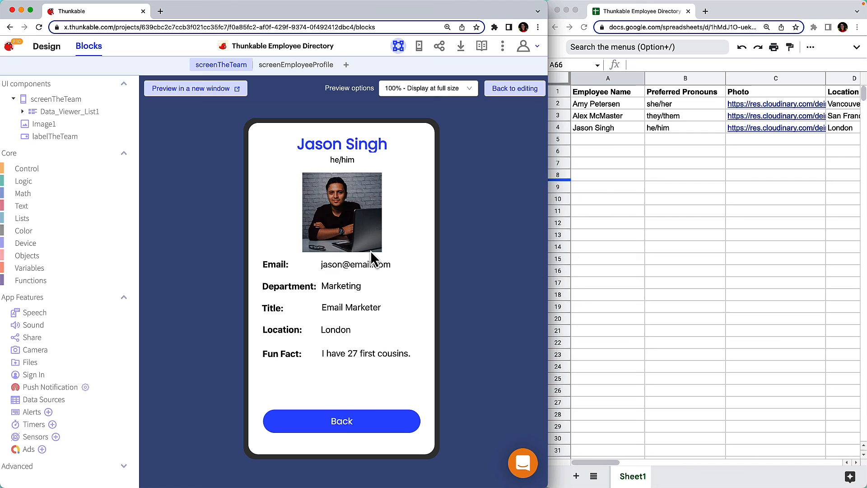
click(341, 421)
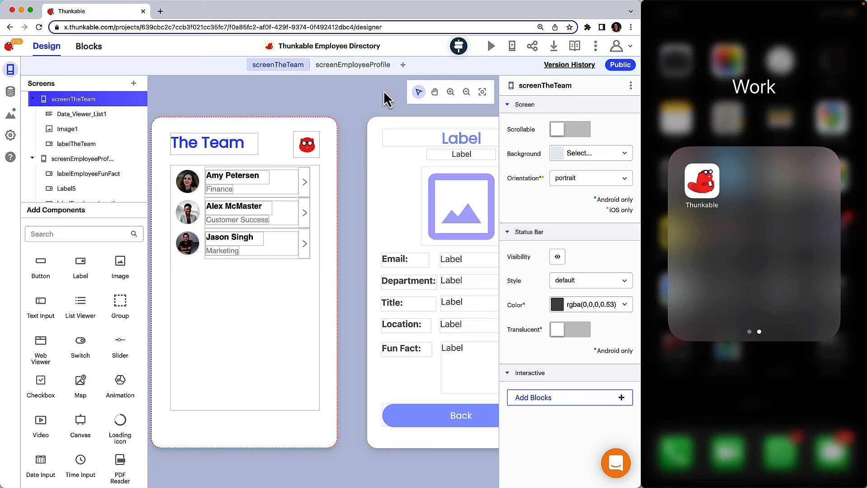
mouse_move(397, 98)
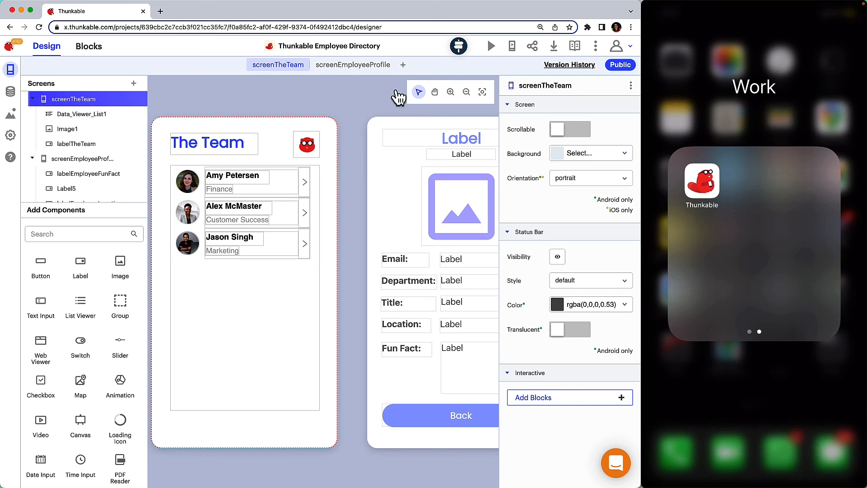
Open the Thunkable Live test popup asking for the phone app's character code.
click(511, 46)
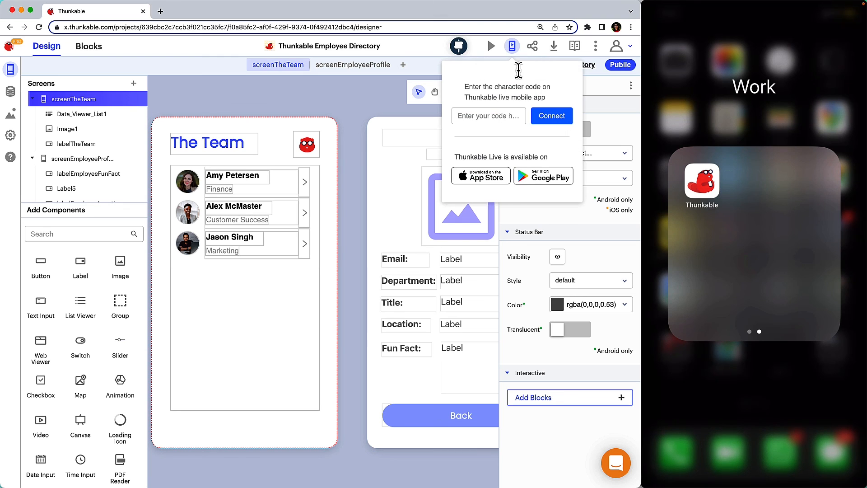